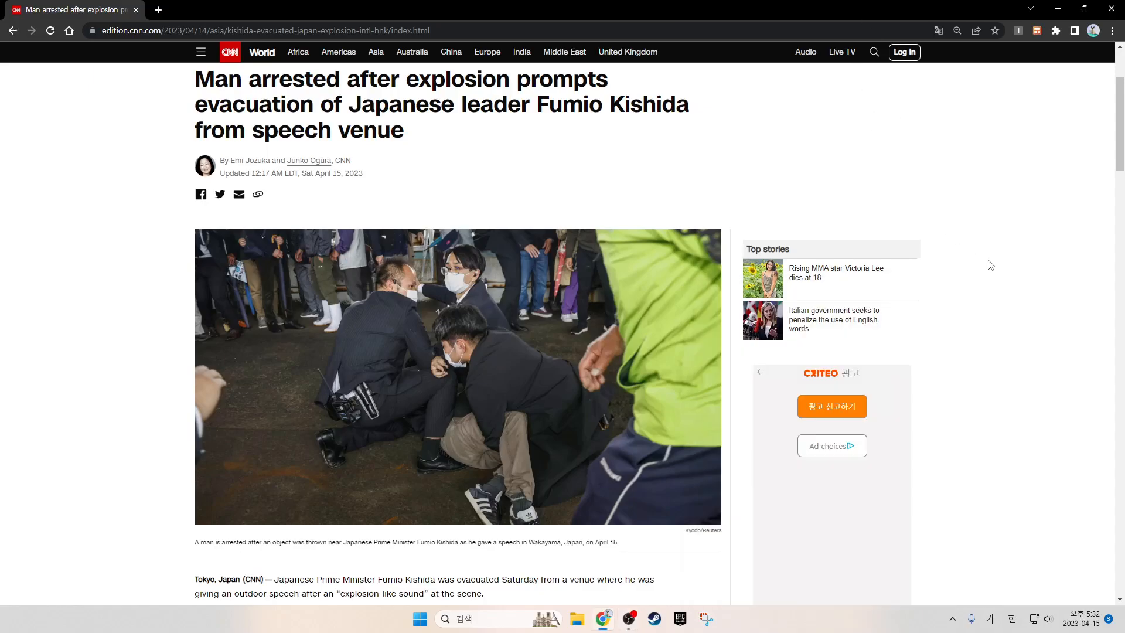
{"action": "mouse_move", "coordinate": [1002, 267]}
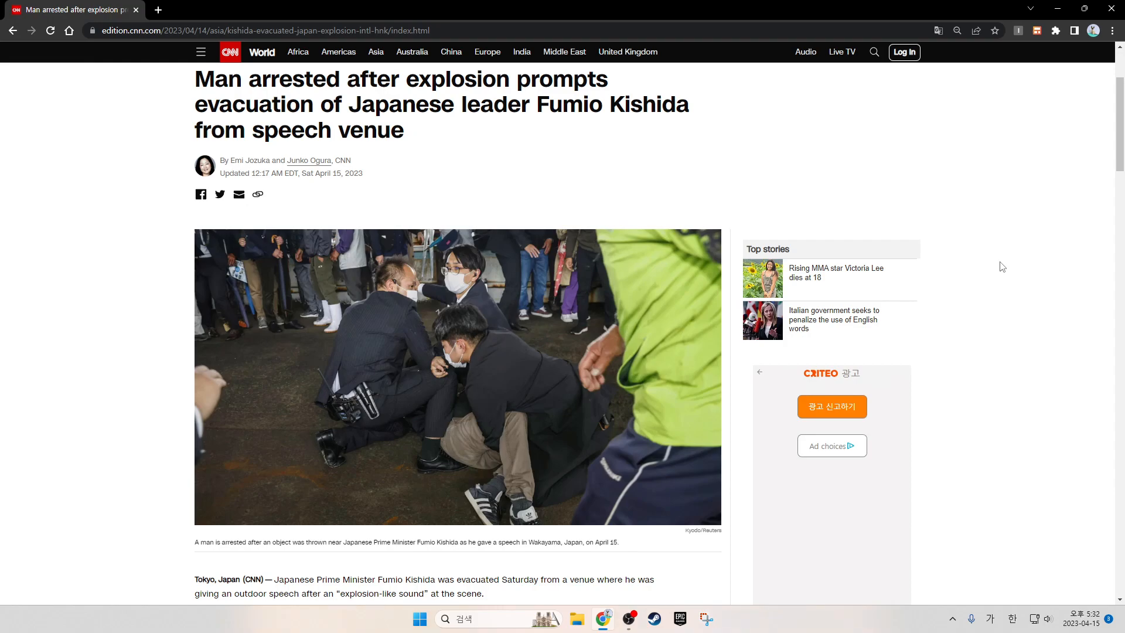
{"action": "mouse_move", "coordinate": [939, 398]}
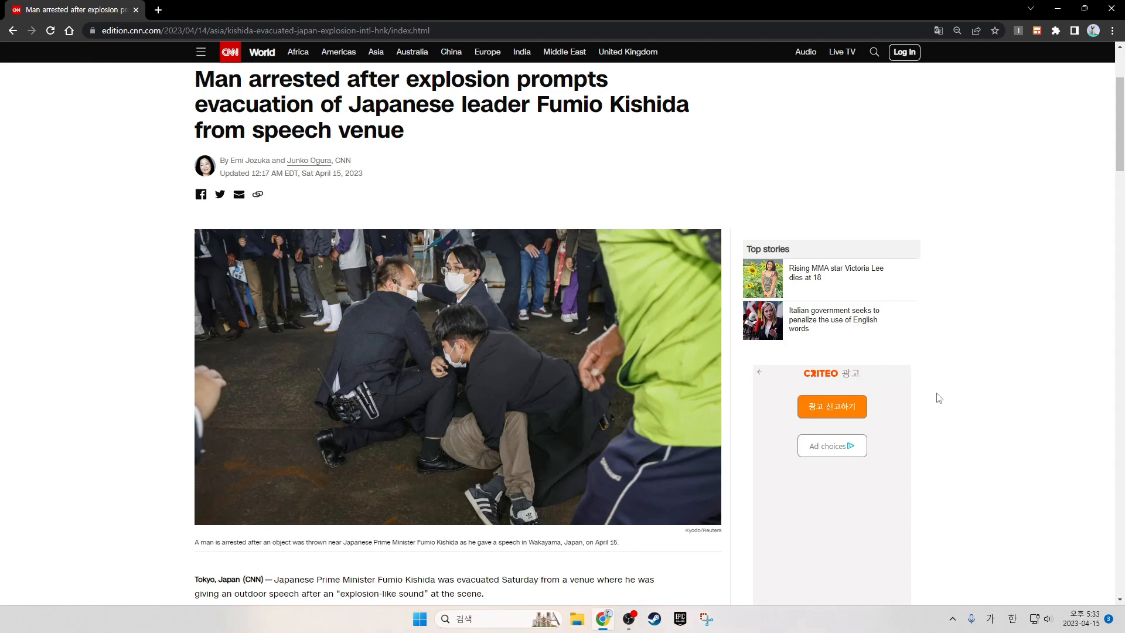
{"action": "mouse_move", "coordinate": [687, 556]}
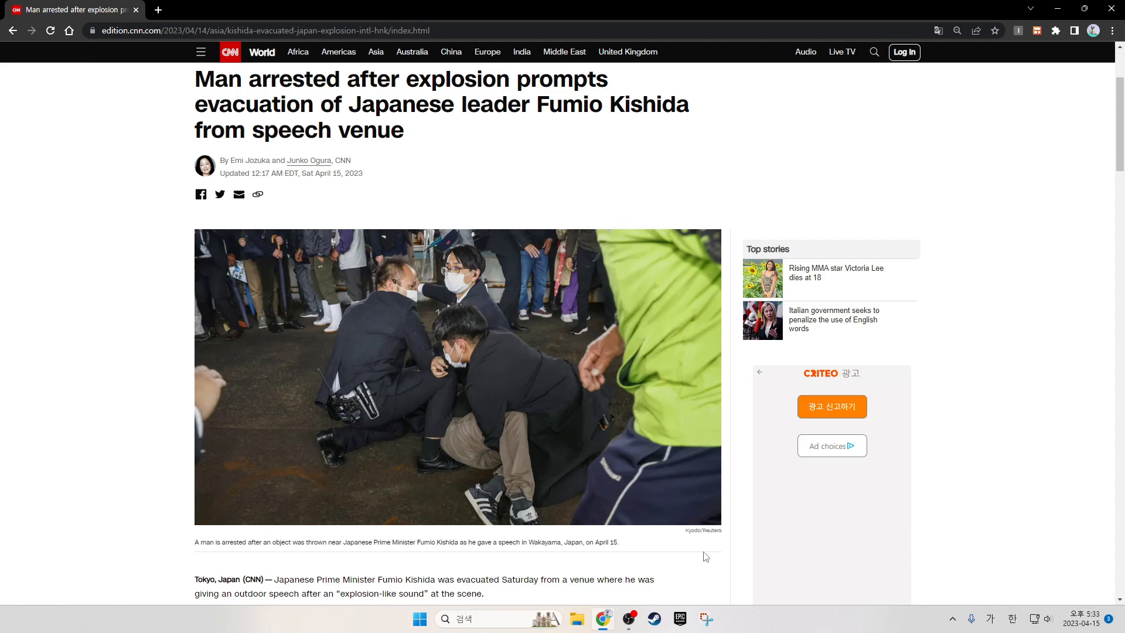
{"action": "scroll", "scroll_direction": "down", "scroll_amount": 3}
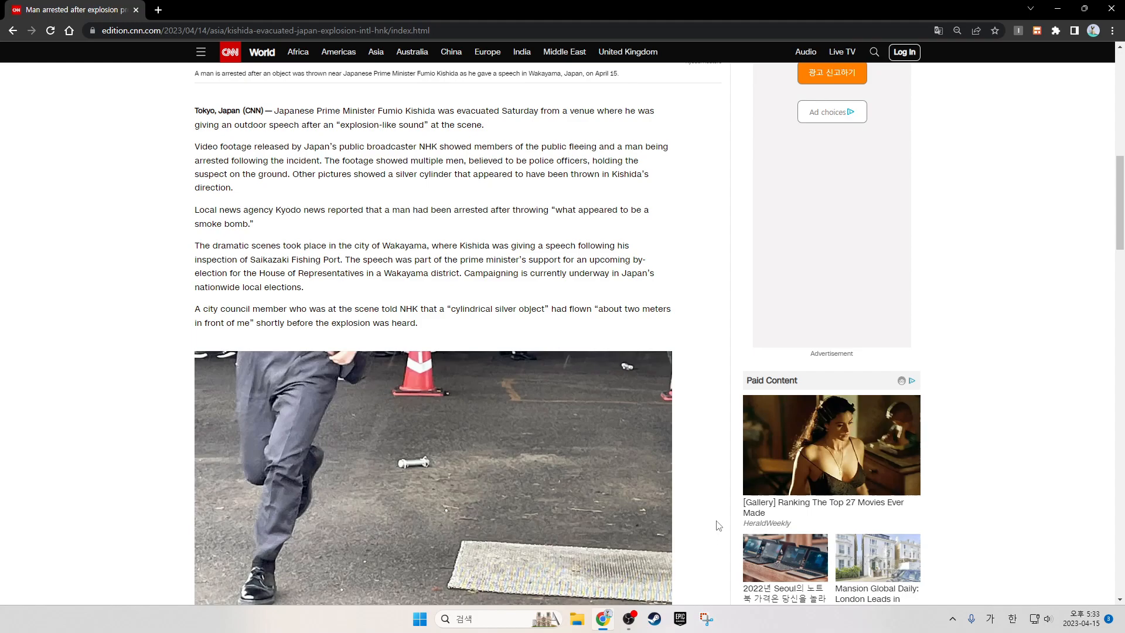
{"action": "mouse_move", "coordinate": [613, 529]}
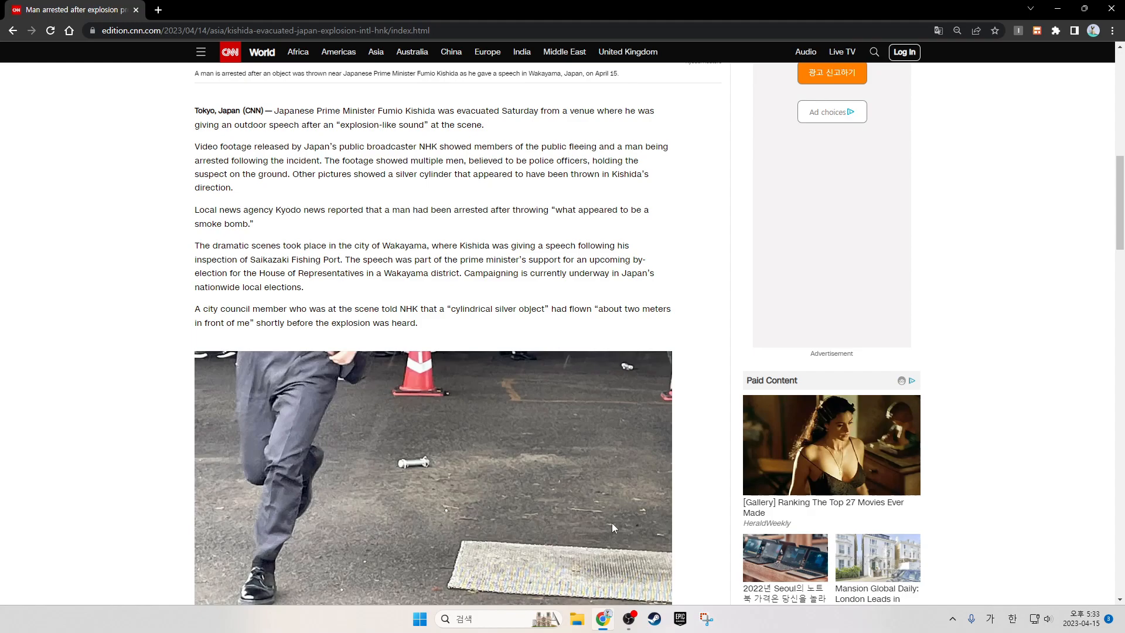
{"action": "mouse_move", "coordinate": [653, 474]}
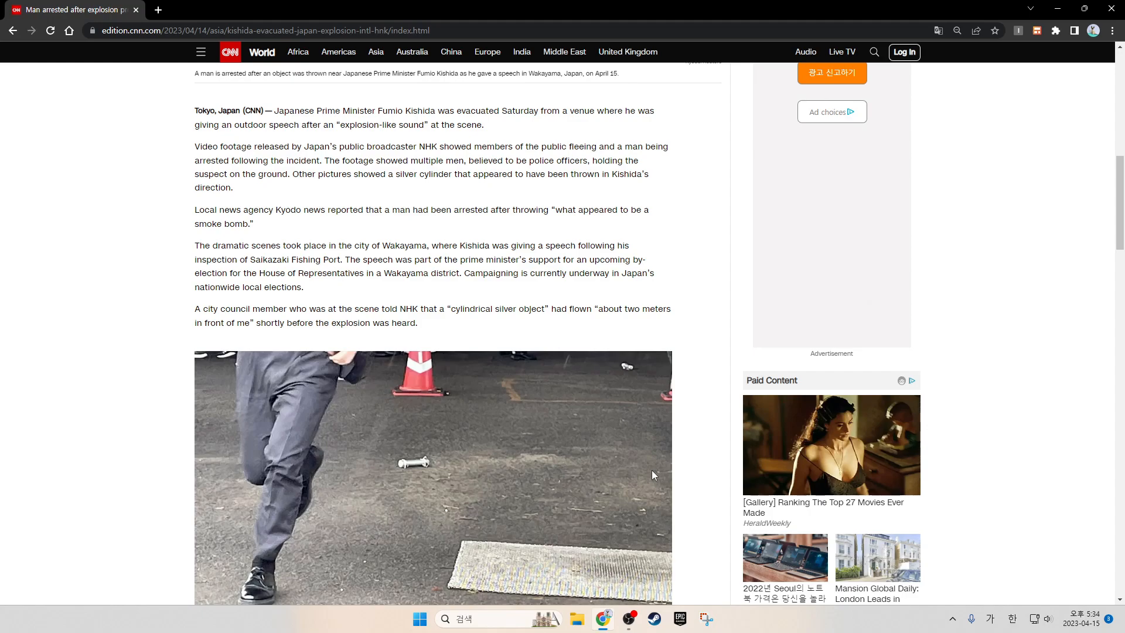
{"action": "mouse_move", "coordinate": [683, 475]}
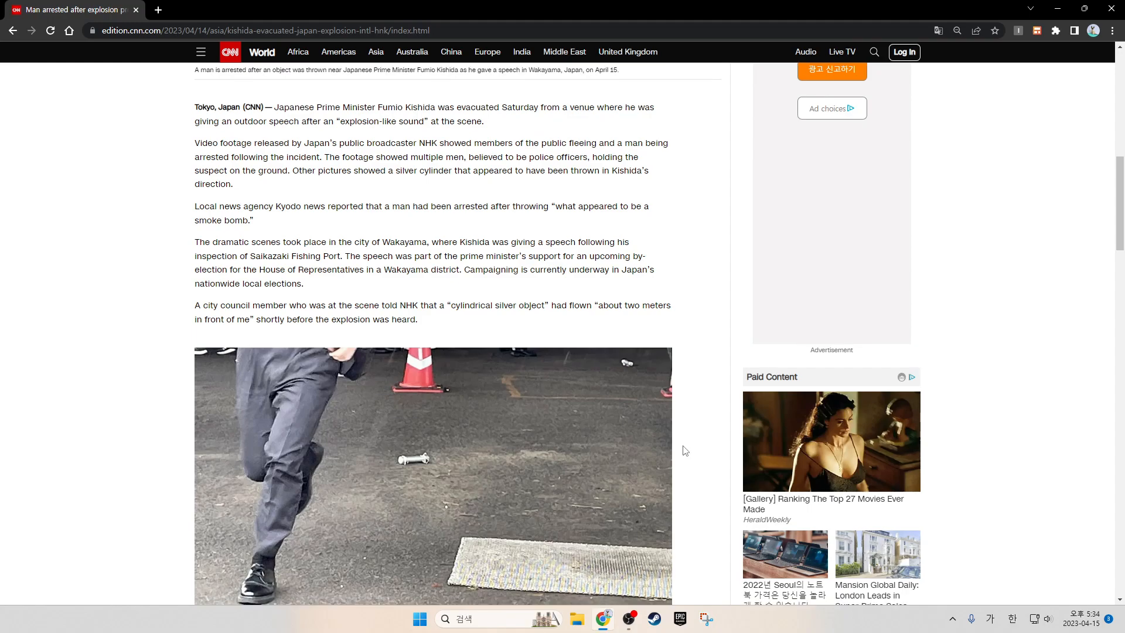
{"action": "scroll", "scroll_direction": "down", "scroll_amount": 3}
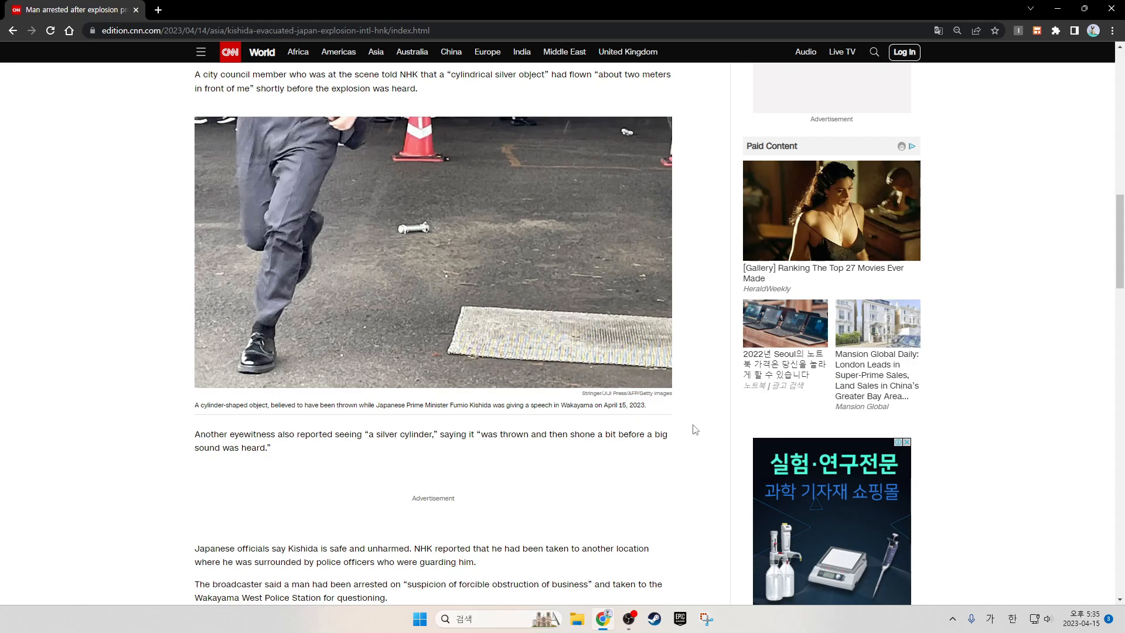
{"action": "mouse_move", "coordinate": [704, 429]}
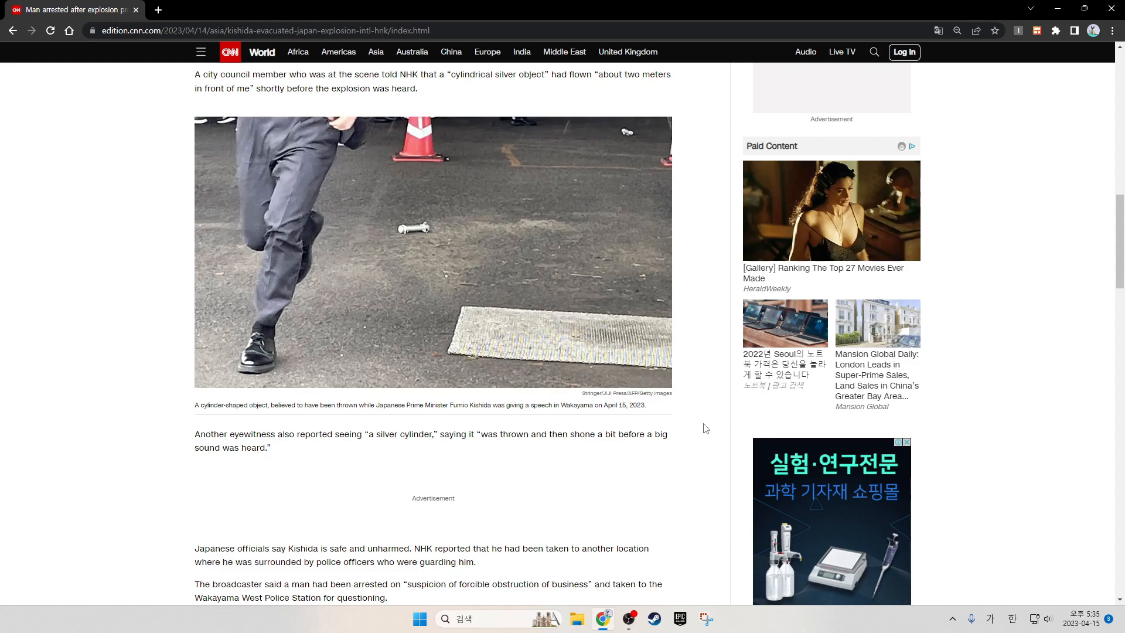
{"action": "scroll", "scroll_direction": "down", "scroll_amount": 3}
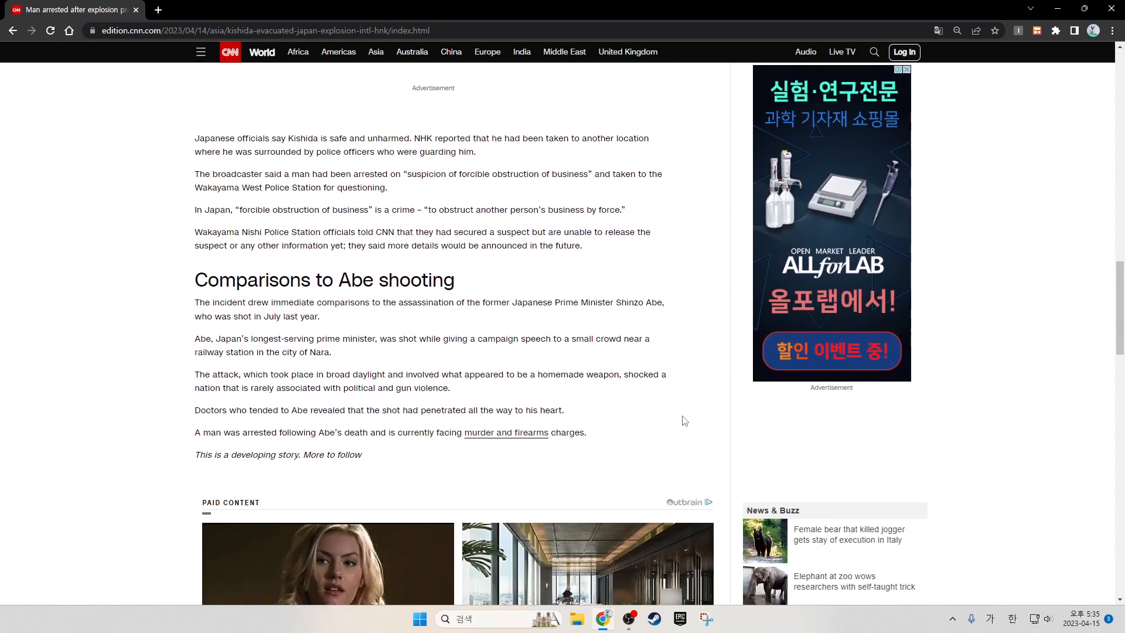
{"action": "scroll", "scroll_direction": "up", "scroll_amount": 3}
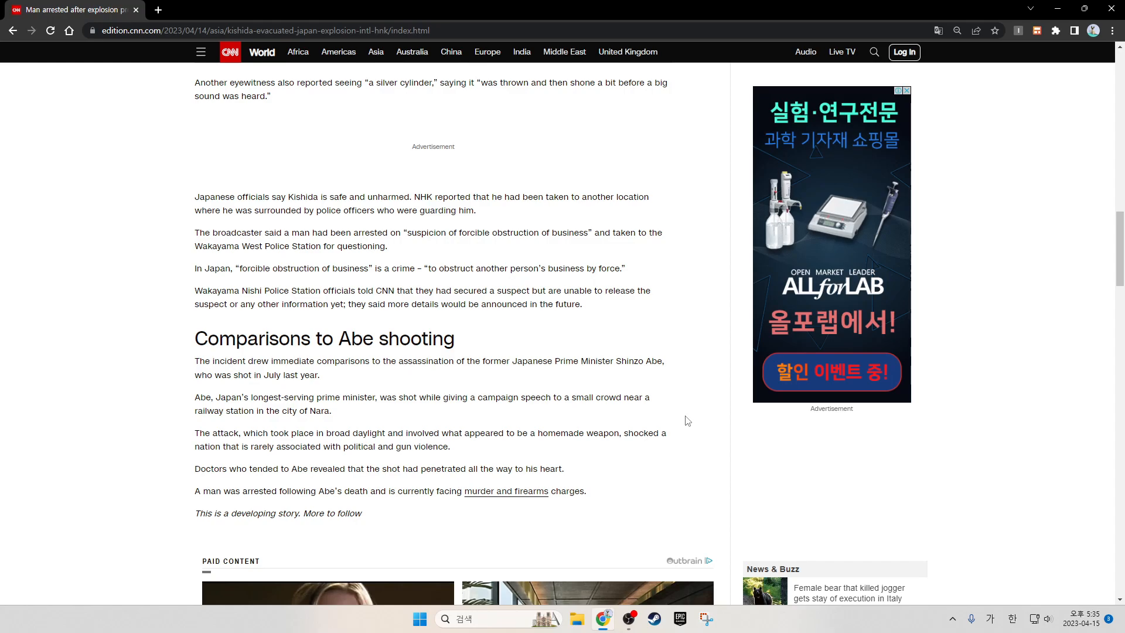
{"action": "mouse_move", "coordinate": [682, 424]}
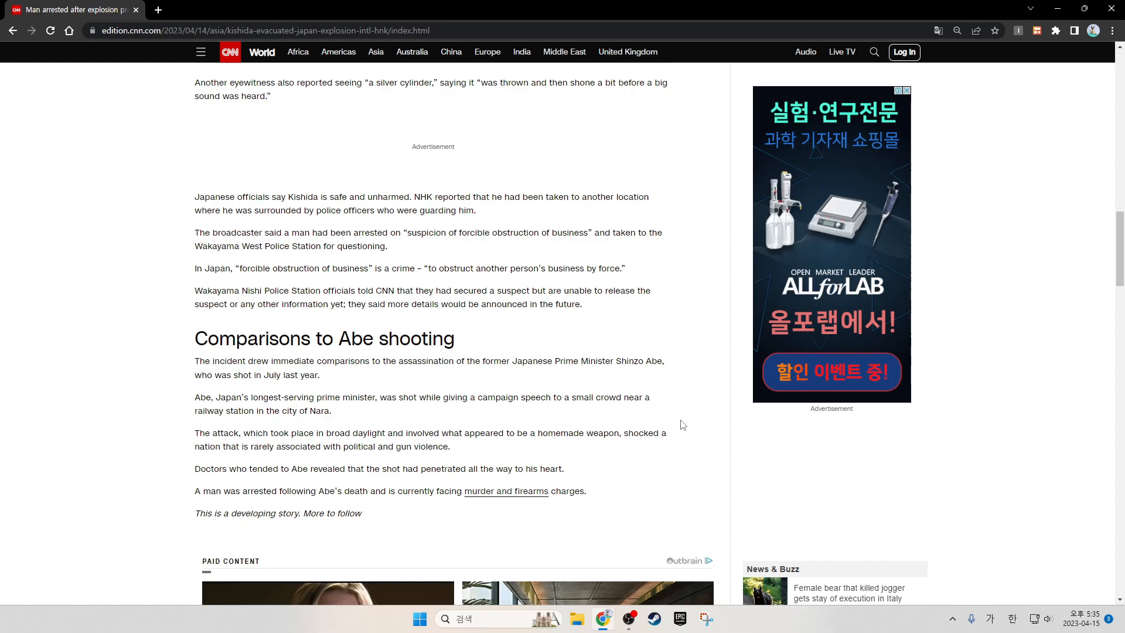